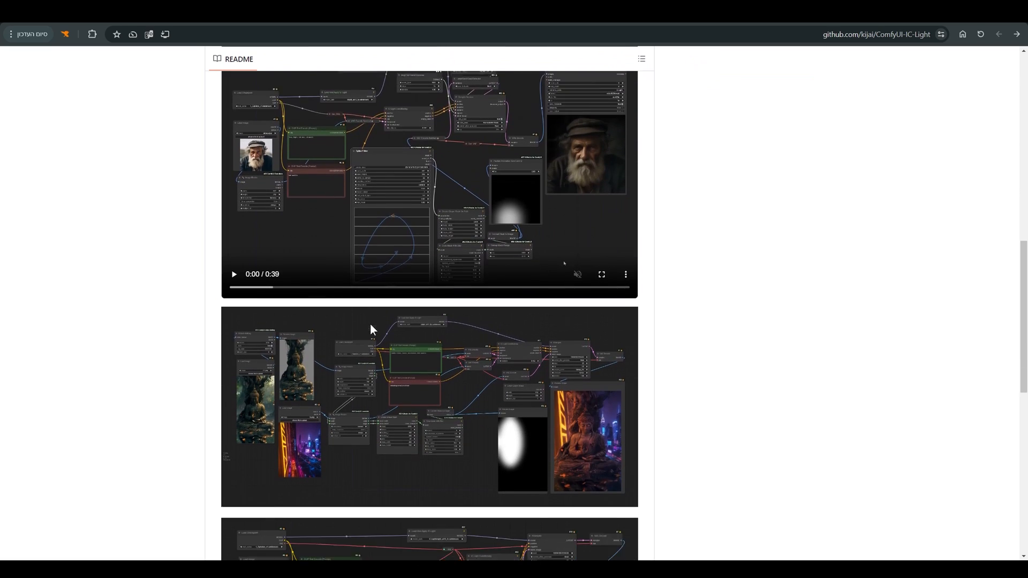
Scroll the ComfyUI-IC-Light README down to the example relighting workflow videos.
{"action": "scroll", "scroll_direction": "down", "scroll_amount": 3}
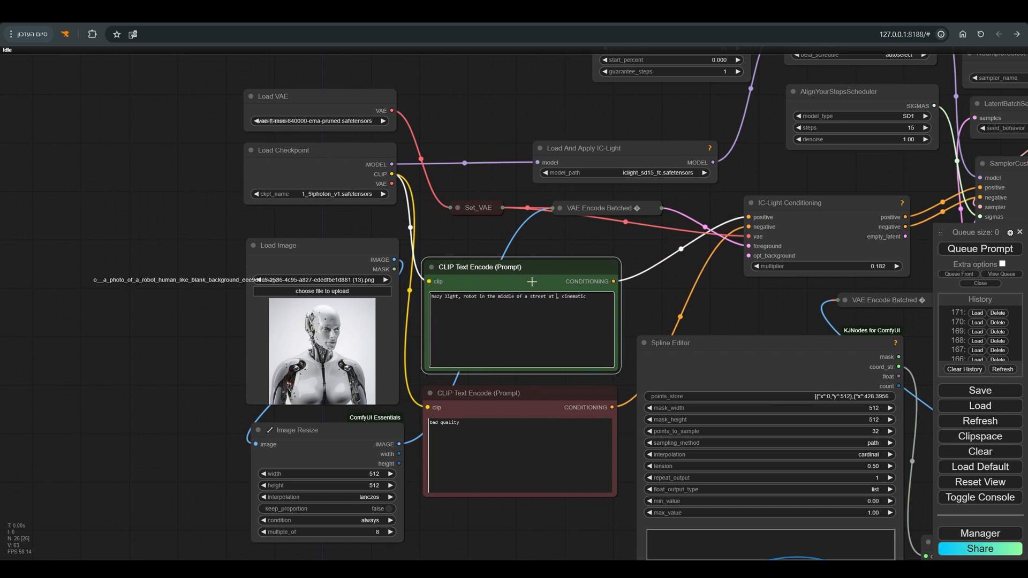
Complete the positive prompt so it reads 'robot in the middle of a street at night'.
{"action": "type", "text": "night"}
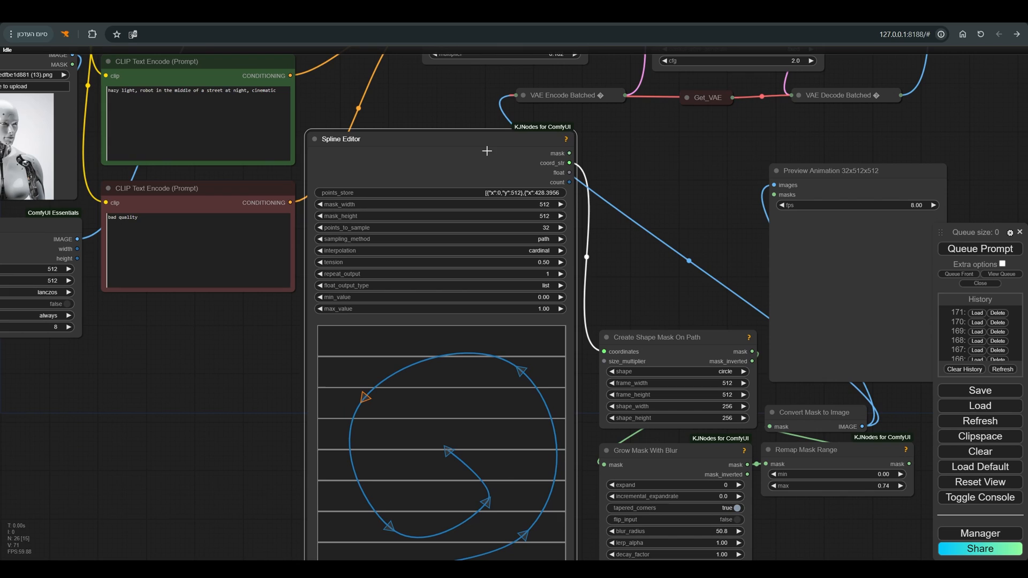
View the Spline Editor's usage notes and dismiss them.
{"action": "left_click", "coordinate": [565, 138]}
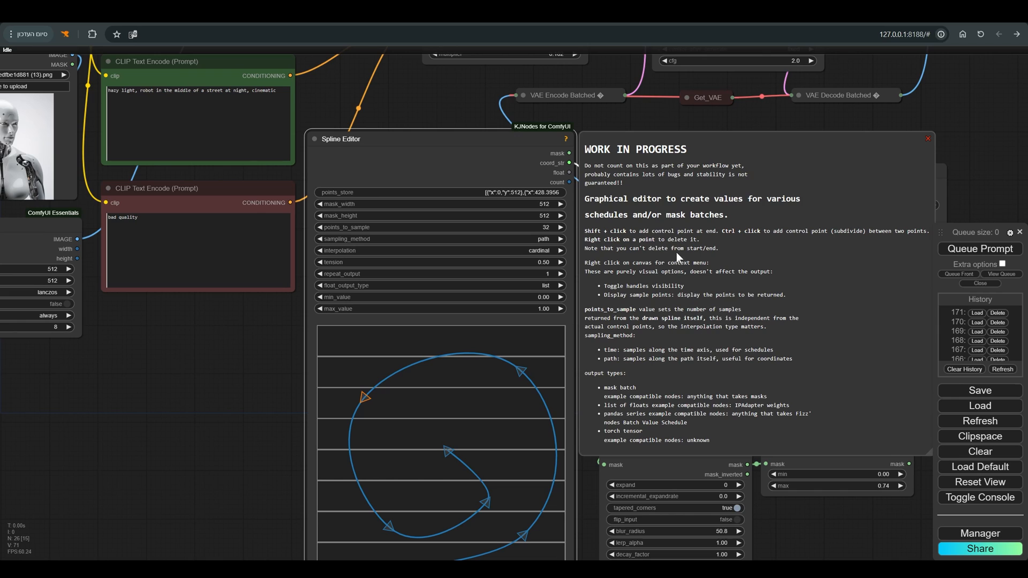
{"action": "left_click", "coordinate": [925, 138]}
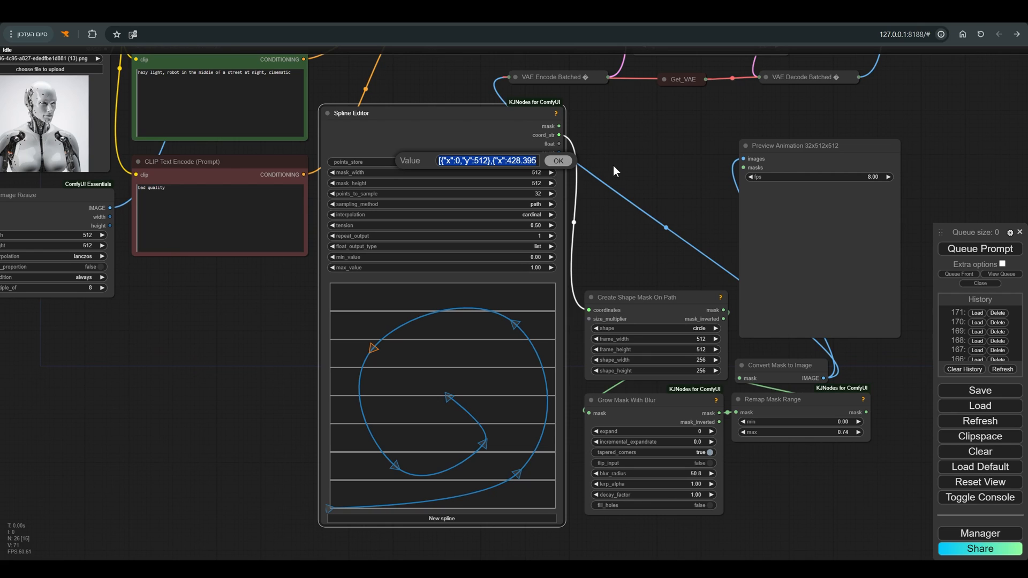
Leave the stored points unchanged and drag control points into a single sweeping arc.
{"action": "left_click", "coordinate": [557, 161]}
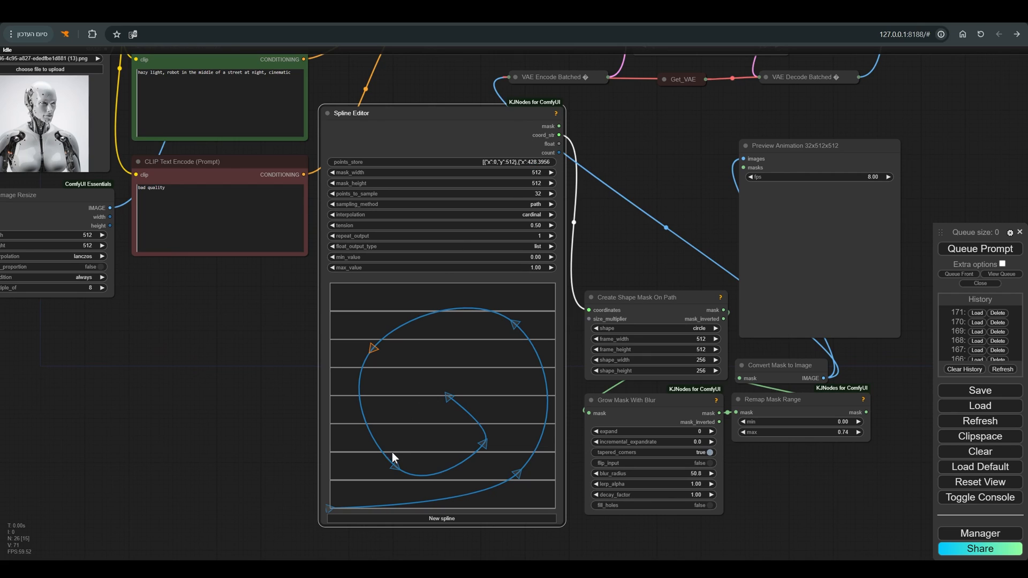
{"action": "mouse_move", "coordinate": [533, 378]}
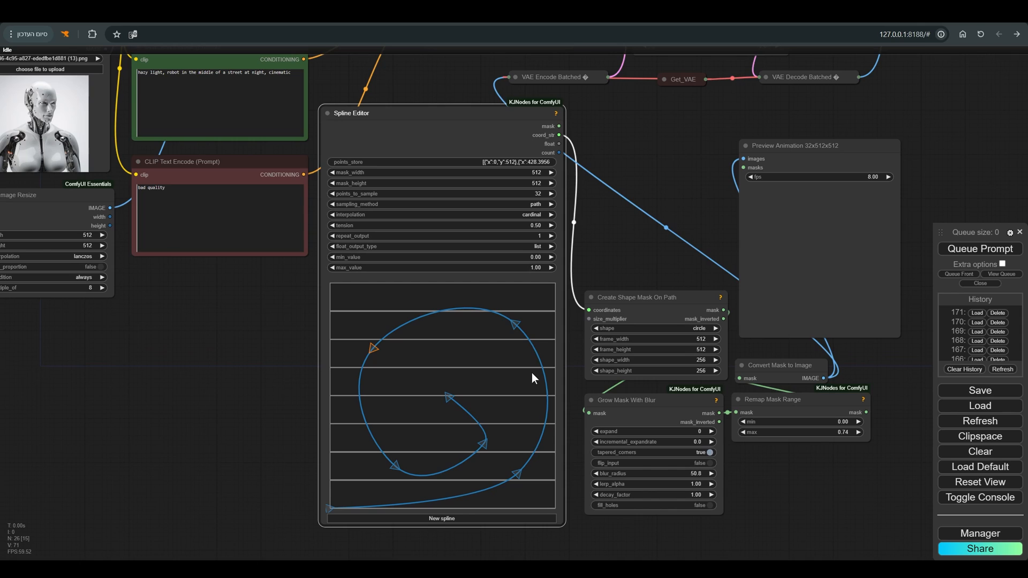
{"action": "mouse_move", "coordinate": [472, 425]}
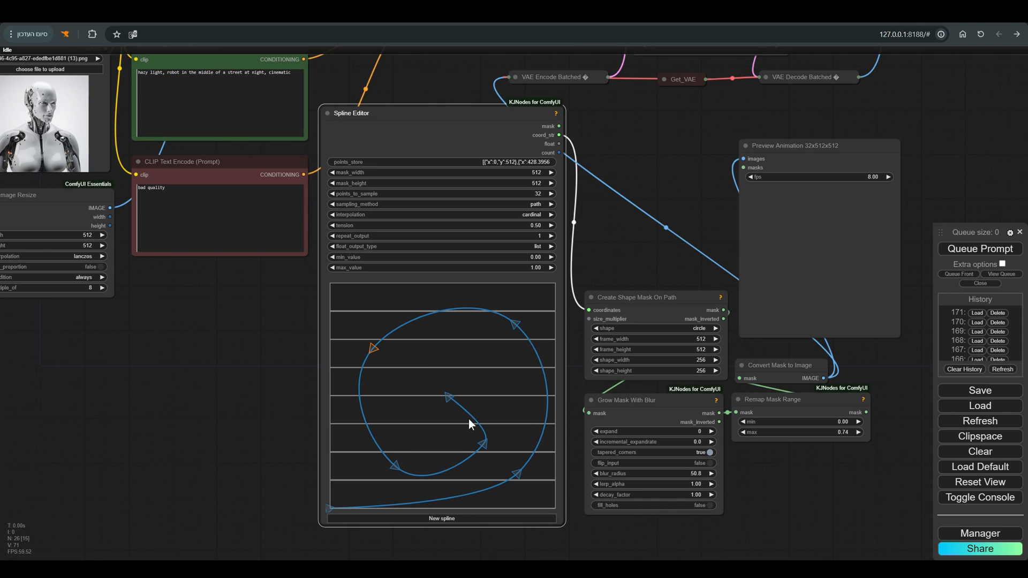
{"action": "mouse_move", "coordinate": [623, 556]}
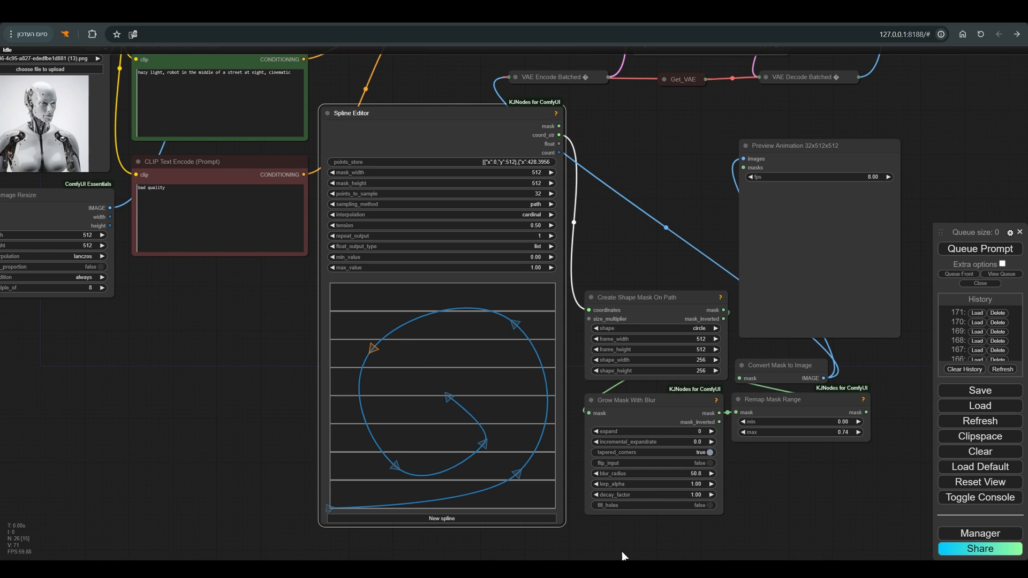
{"action": "left_click_drag", "start_coordinate": [373, 346], "coordinate": [460, 393]}
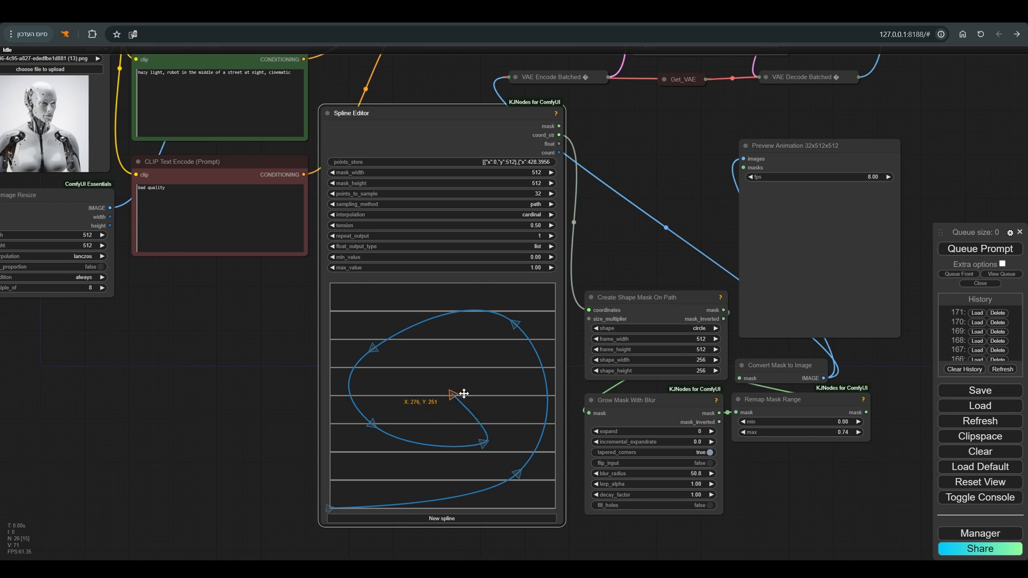
{"action": "left_click_drag", "start_coordinate": [465, 393], "coordinate": [495, 407]}
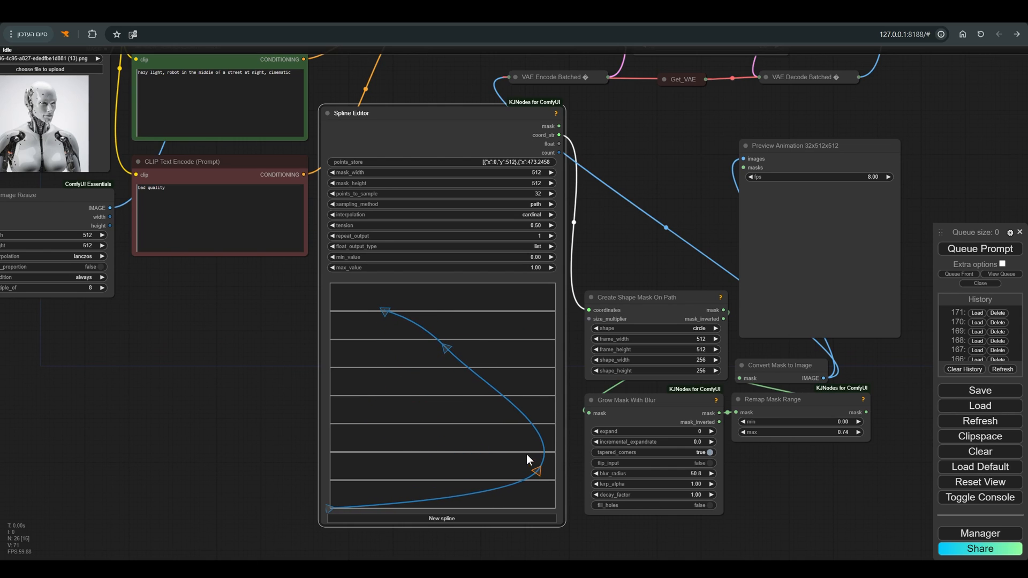
Show the robot photo as the spline canvas background and confirm the value 32.
{"action": "right_click", "coordinate": [529, 460]}
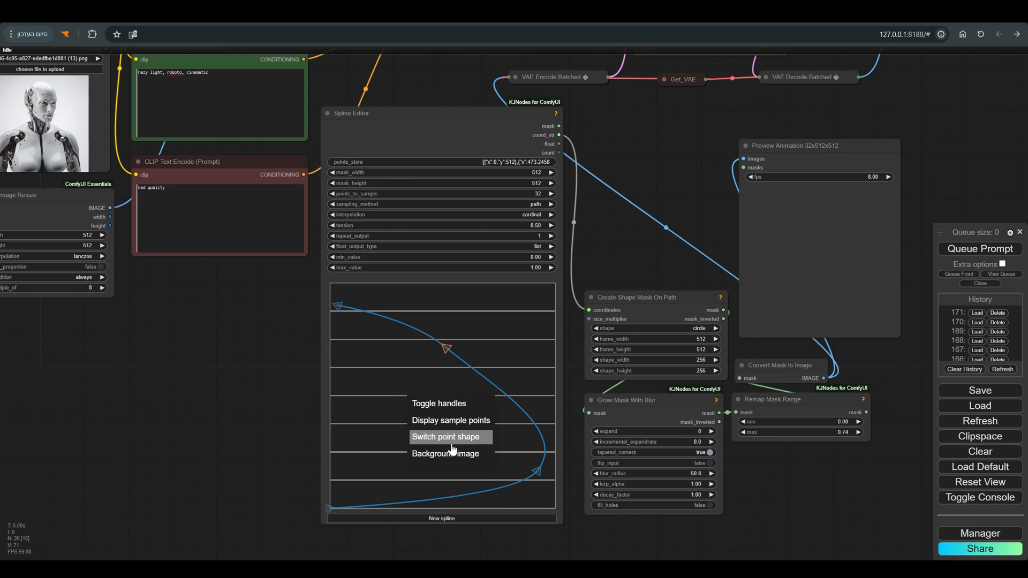
{"action": "left_click", "coordinate": [444, 453]}
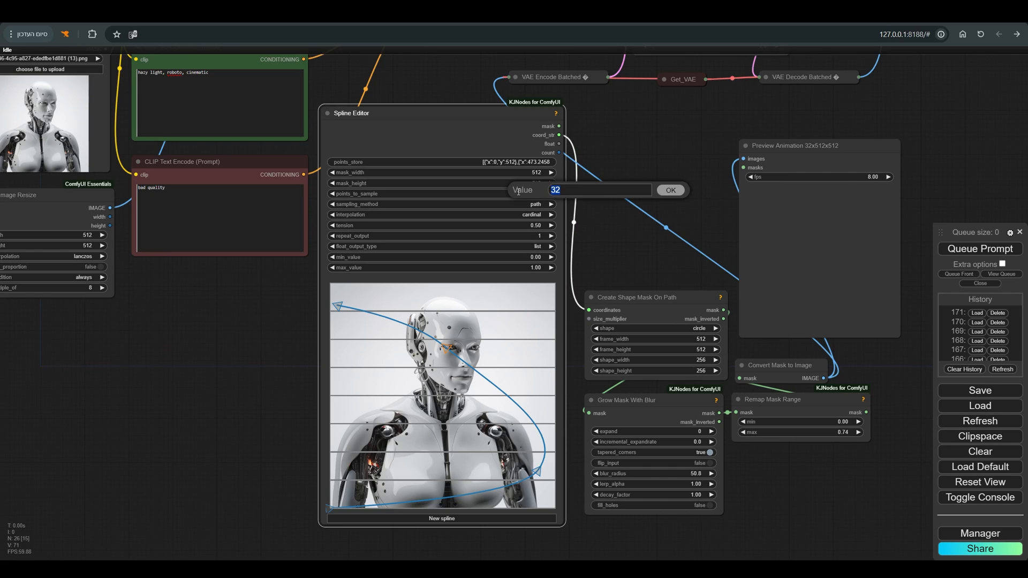
{"action": "mouse_move", "coordinate": [397, 195]}
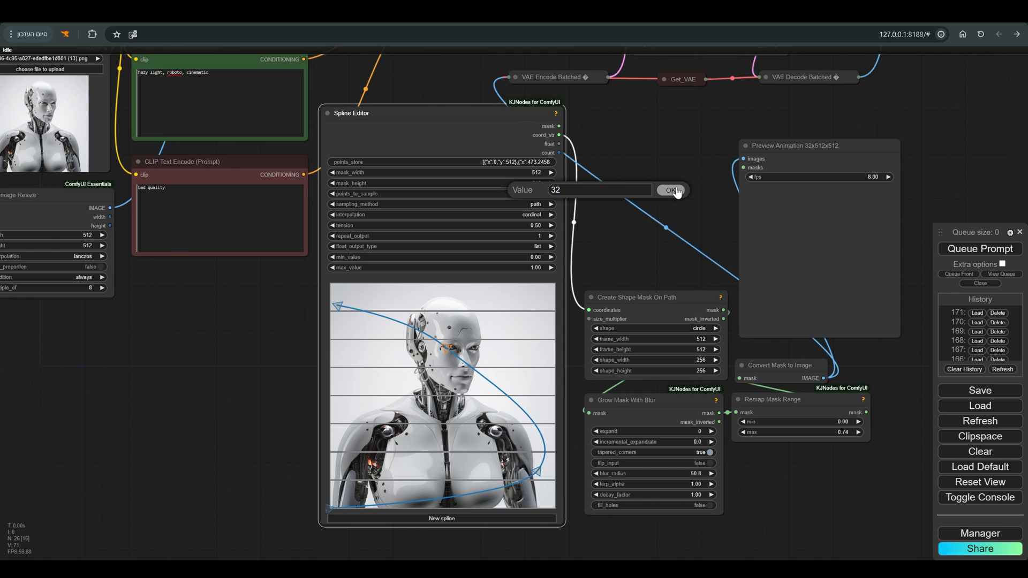
{"action": "left_click", "coordinate": [671, 190]}
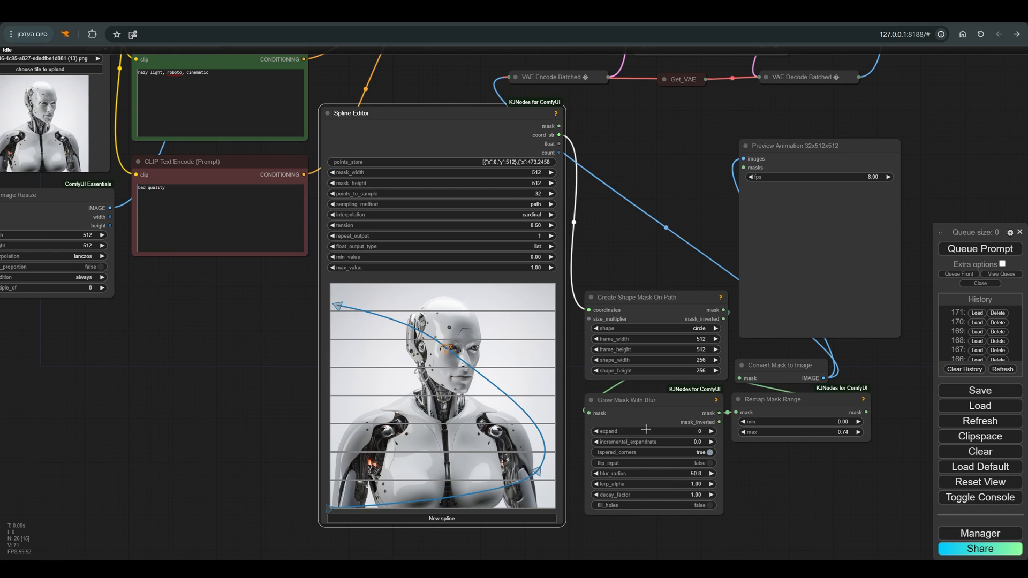
{"action": "left_click", "coordinate": [439, 203]}
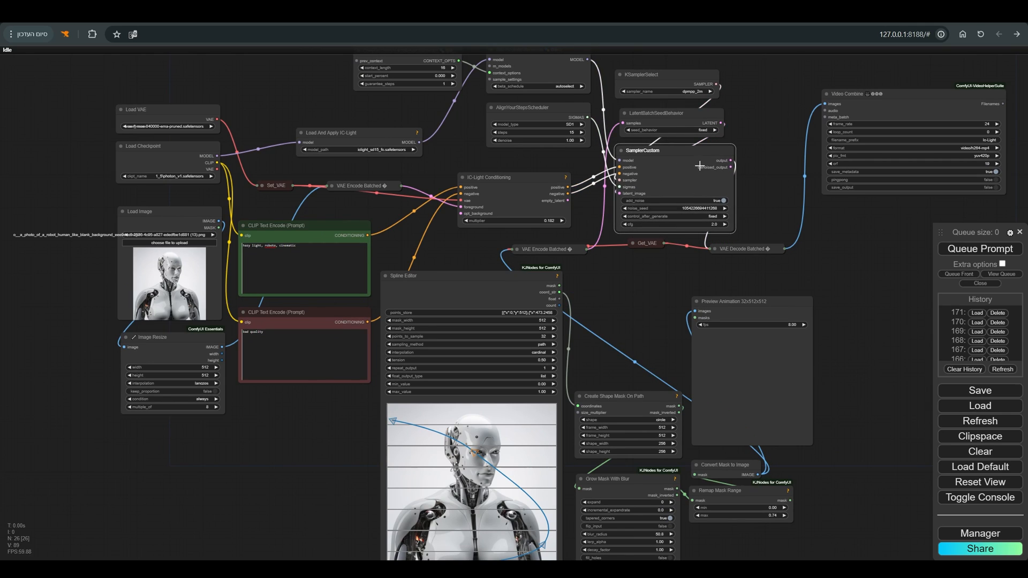
{"action": "left_click", "coordinate": [979, 248]}
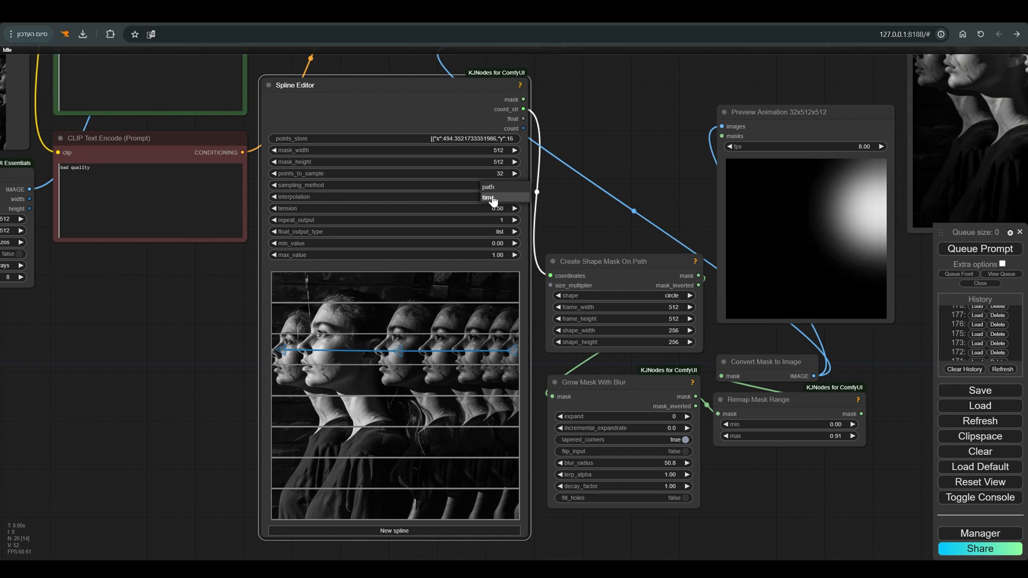
Set sampling_method to time, add a control point and lay the path along a horizontal line.
{"action": "left_click", "coordinate": [488, 197]}
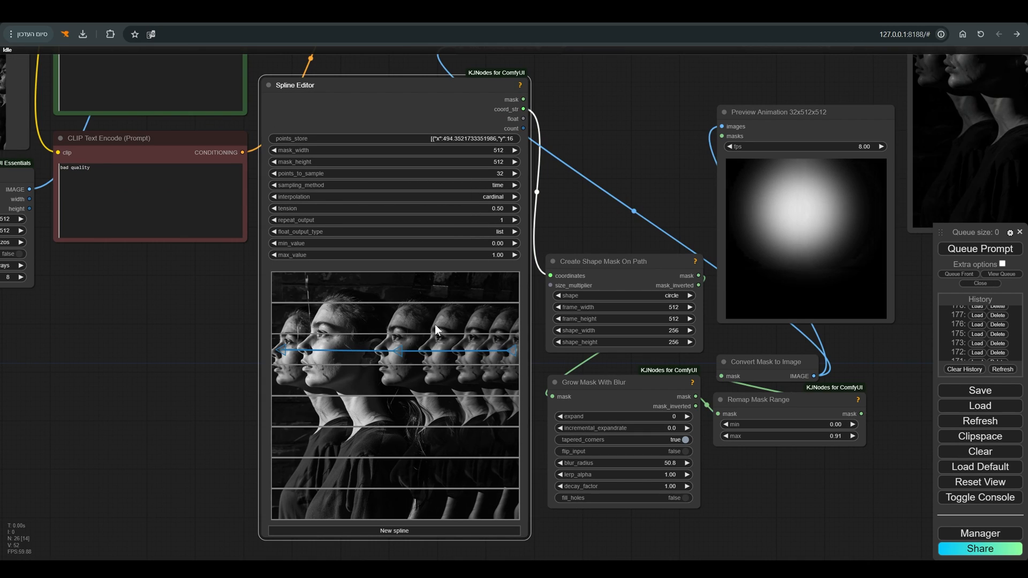
{"action": "right_click", "coordinate": [395, 351]}
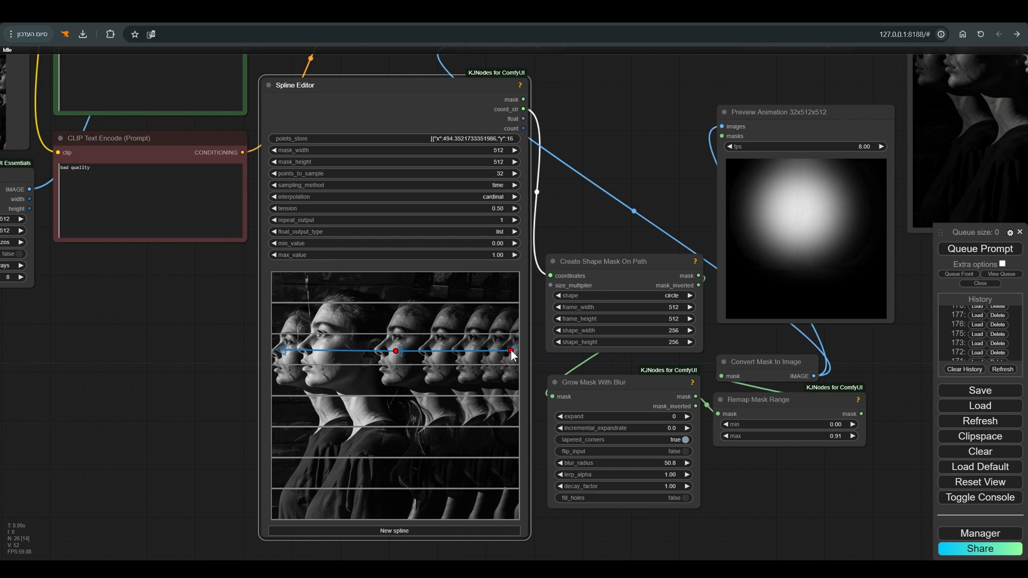
{"action": "left_click_drag", "start_coordinate": [512, 351], "coordinate": [493, 484]}
{"action": "type", "text": "loadvi"}
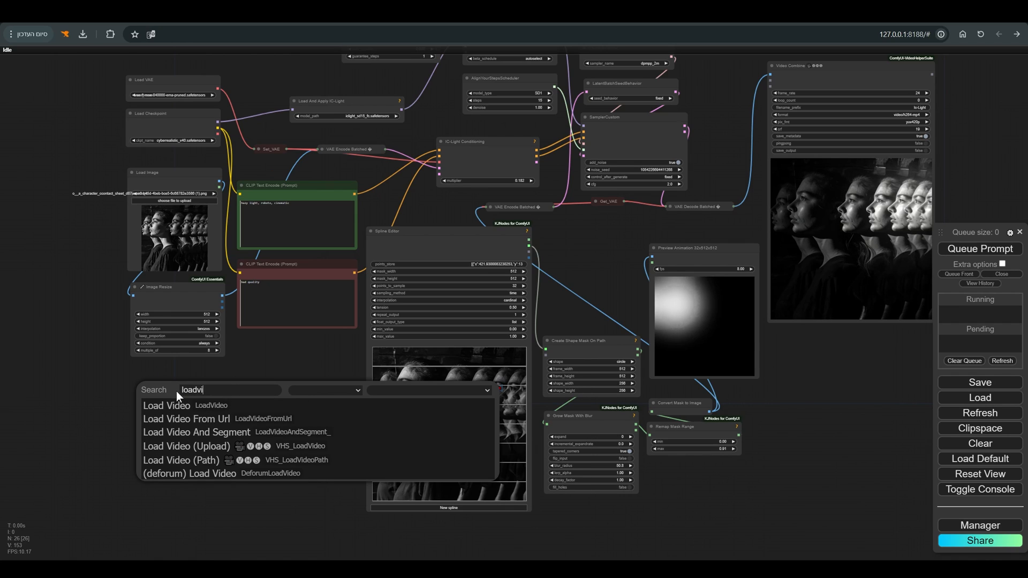
Add a Load Video node with the old man clip limited to 16 frames.
{"action": "left_click", "coordinate": [186, 445]}
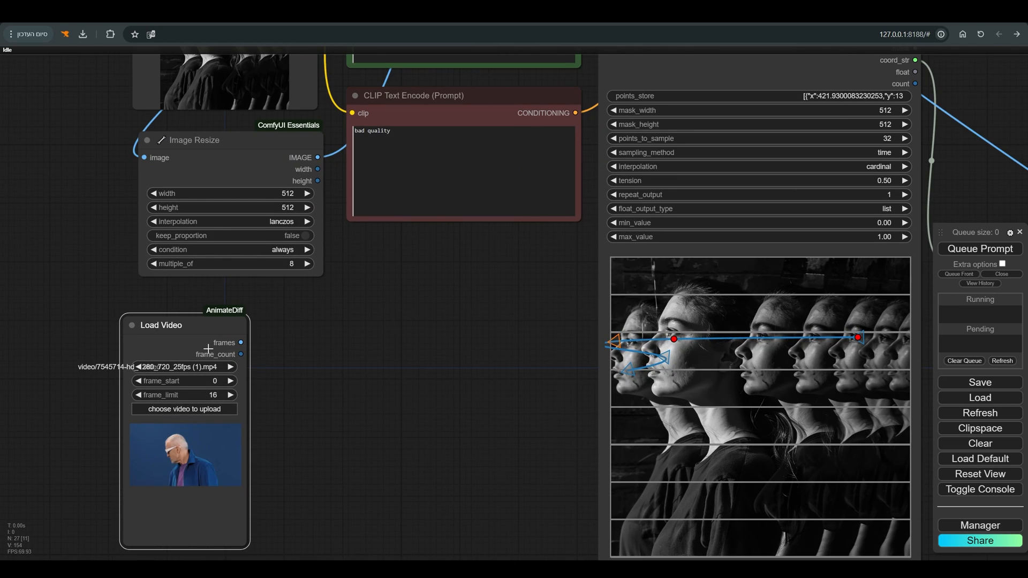
{"action": "scroll", "scroll_direction": "down", "scroll_amount": 3}
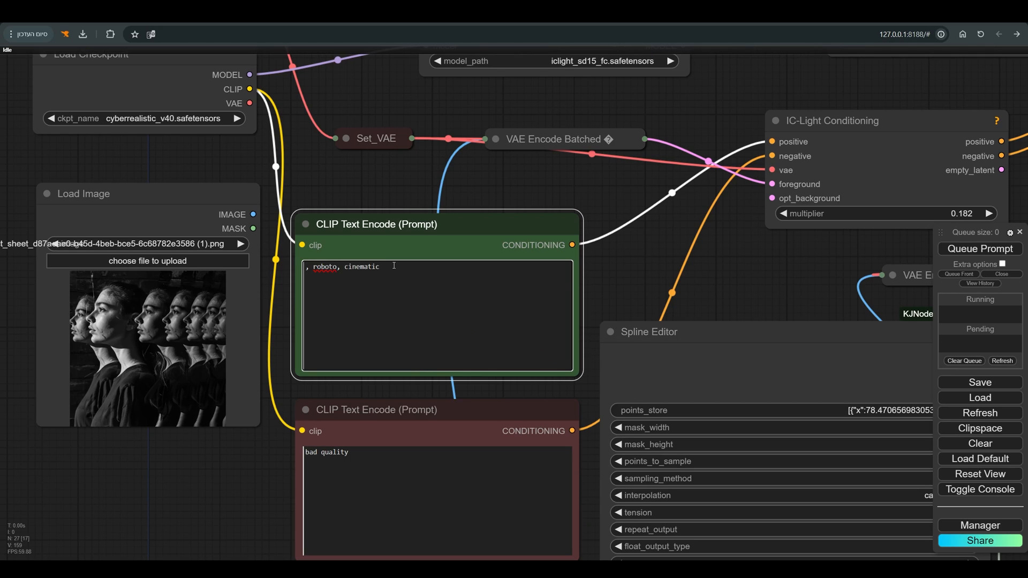
Rewrite the positive prompt as 'hard light, old man next to fire, cinematic'.
{"action": "type", "text": "hard light,"}
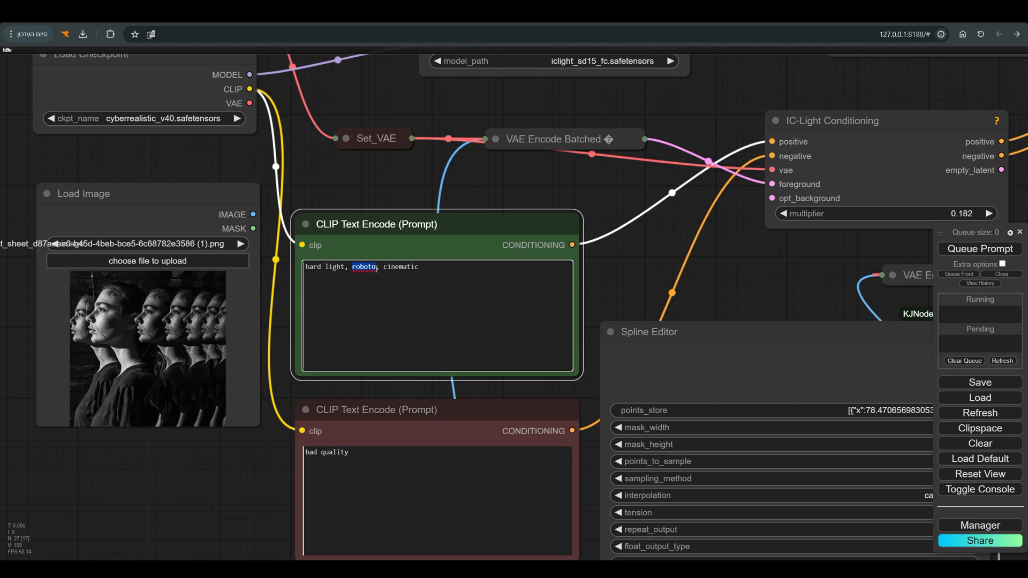
{"action": "type", "text": "old man next to fire"}
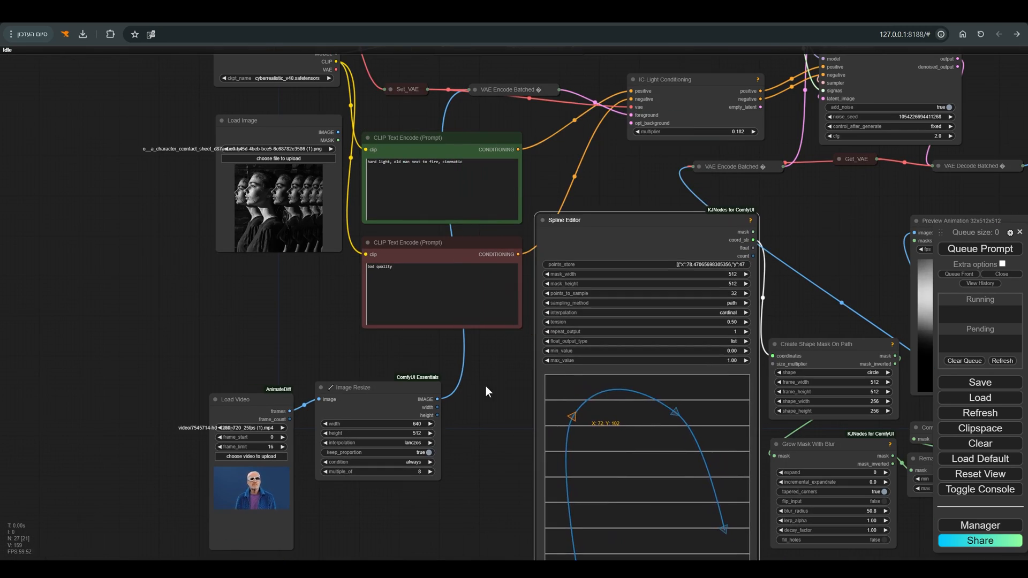
Convert the Load Video node's frame_limit widget into a connectable input.
{"action": "right_click", "coordinate": [563, 220]}
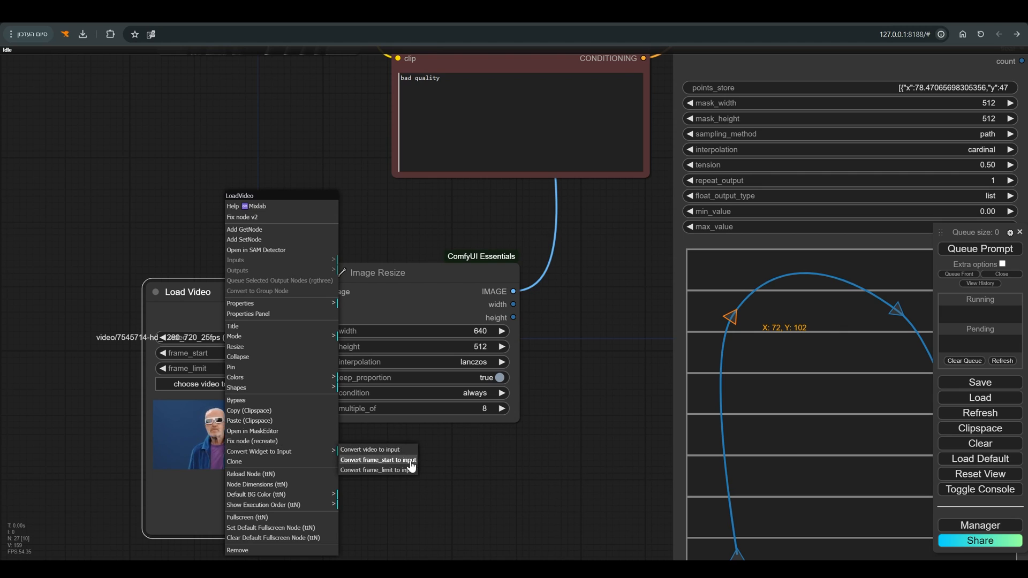
{"action": "left_click", "coordinate": [375, 470]}
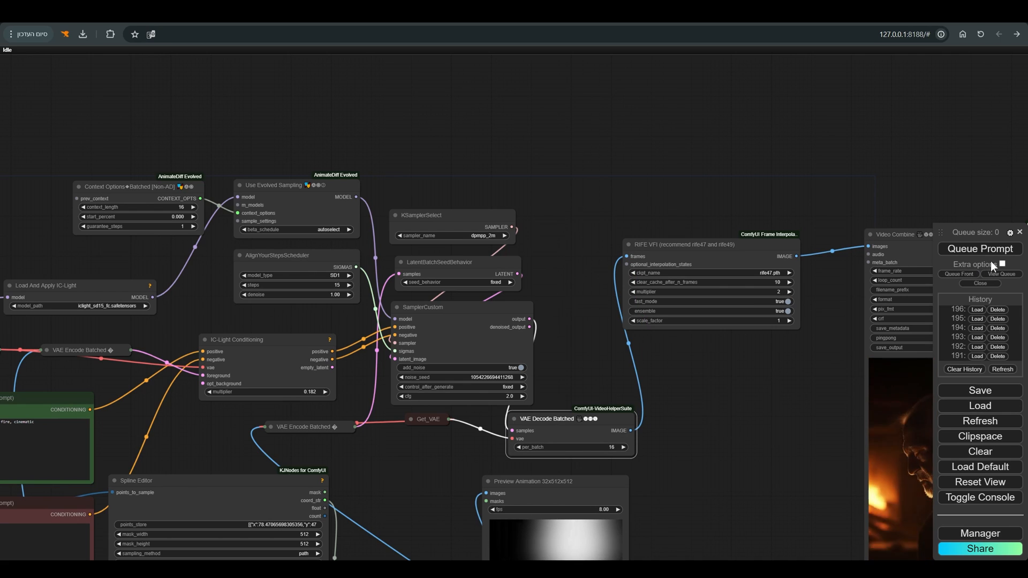
Queue the prompt to render the fire-lit relighting animation in Video Combine.
{"action": "left_click", "coordinate": [980, 248]}
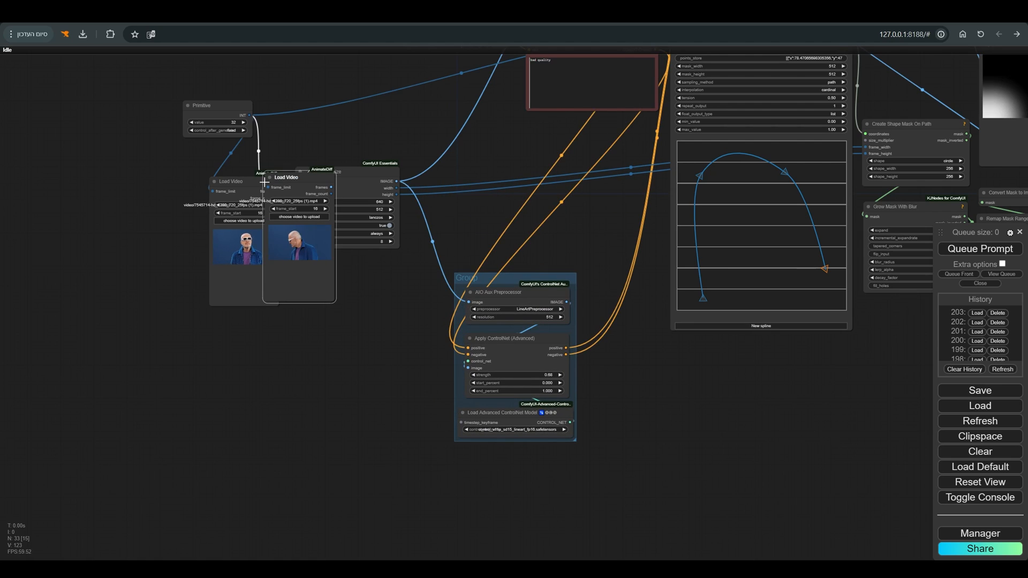
Position the duplicated Load Video node beside the original loader.
{"action": "left_click_drag", "start_coordinate": [299, 176], "coordinate": [334, 308]}
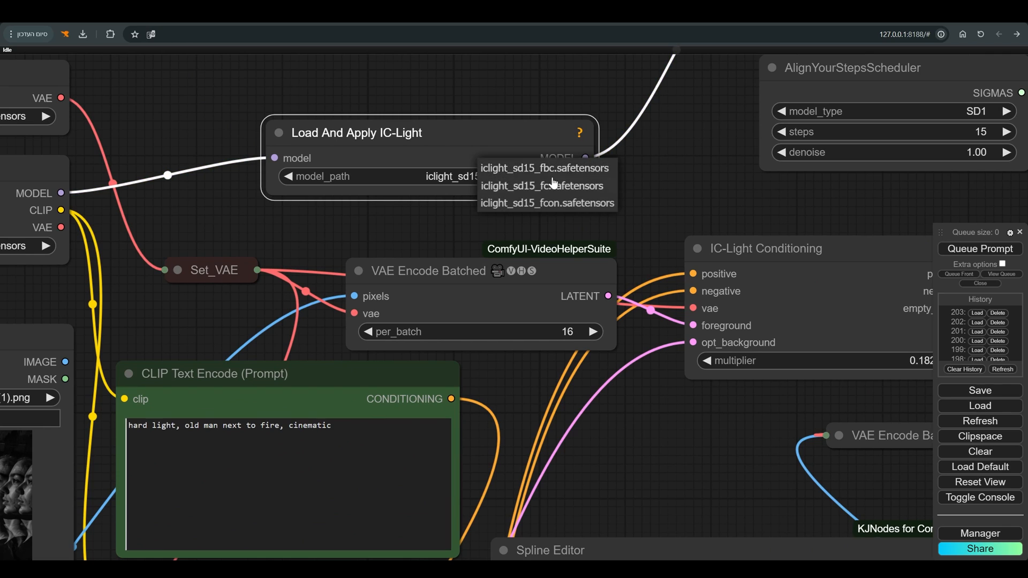
Choose iclight_sd15_fc.safetensors as the IC-Light model_path.
{"action": "left_click", "coordinate": [544, 168]}
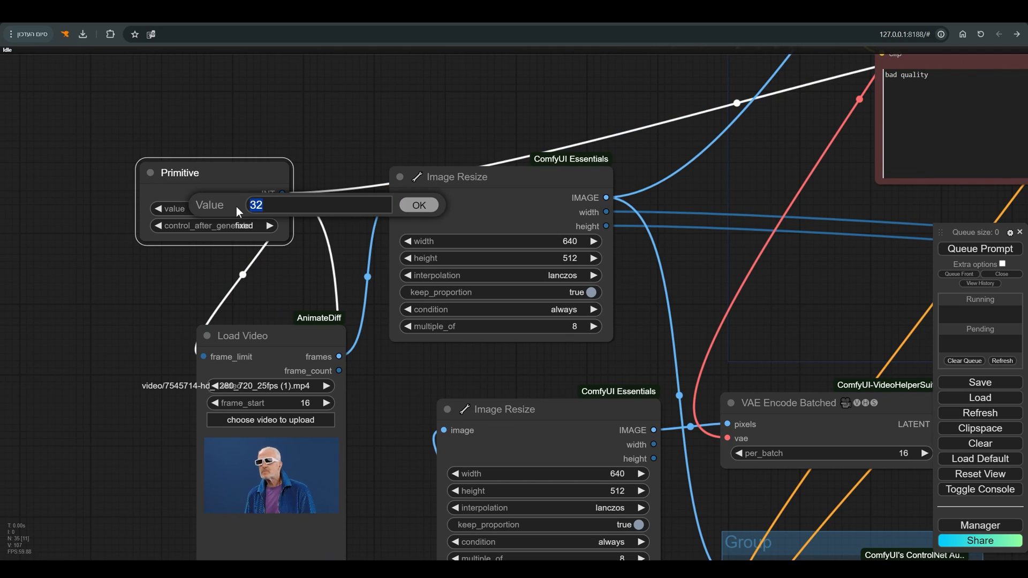
Change the Primitive frame-count value to 96 and confirm it.
{"action": "type", "text": "96"}
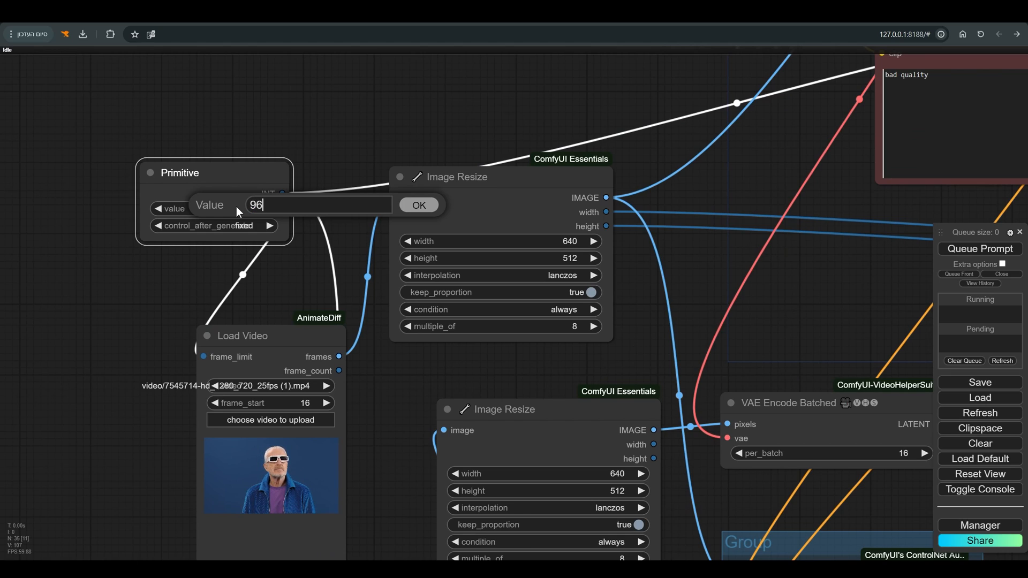
{"action": "left_click", "coordinate": [419, 204]}
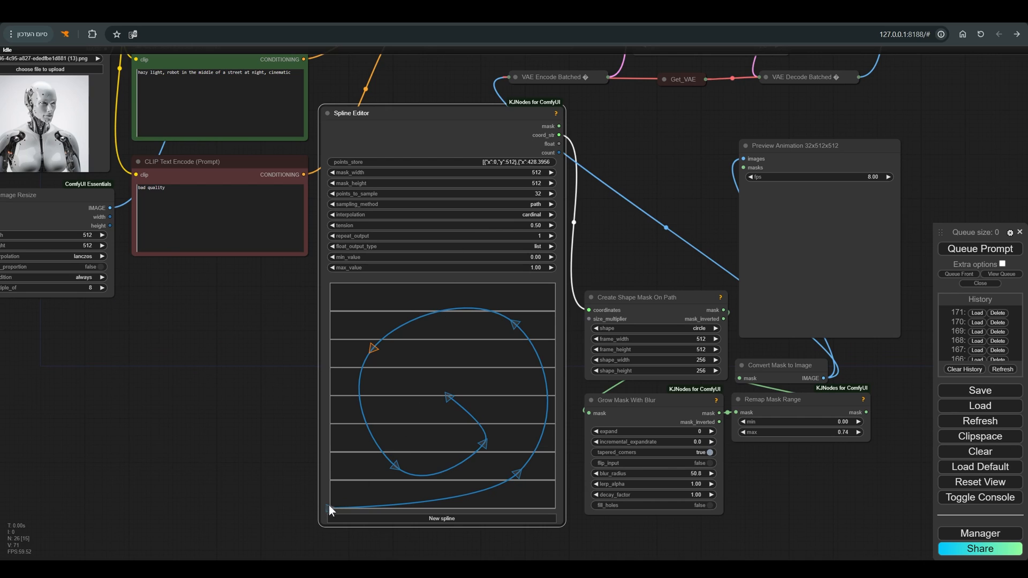
{"action": "mouse_move", "coordinate": [500, 323]}
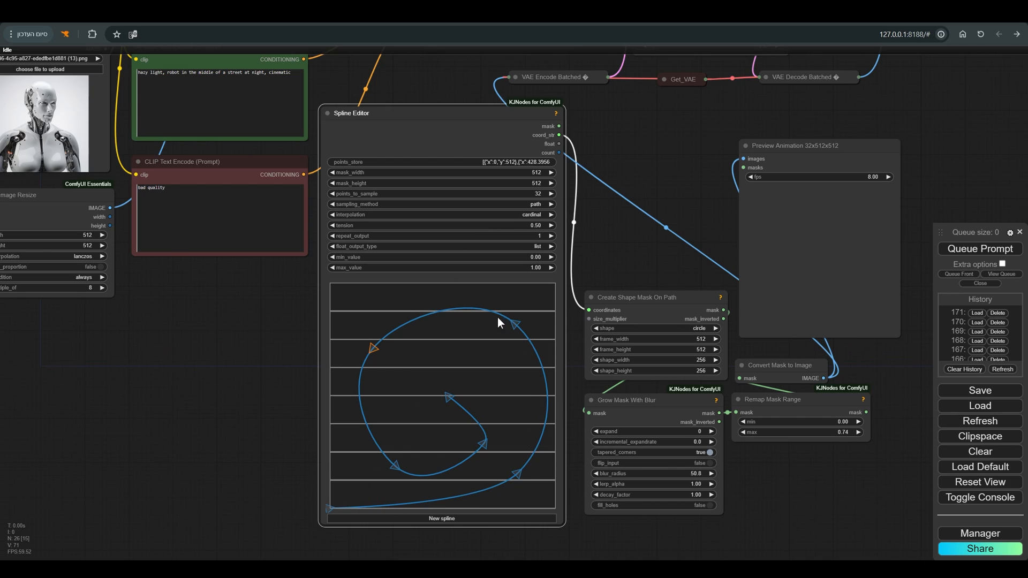